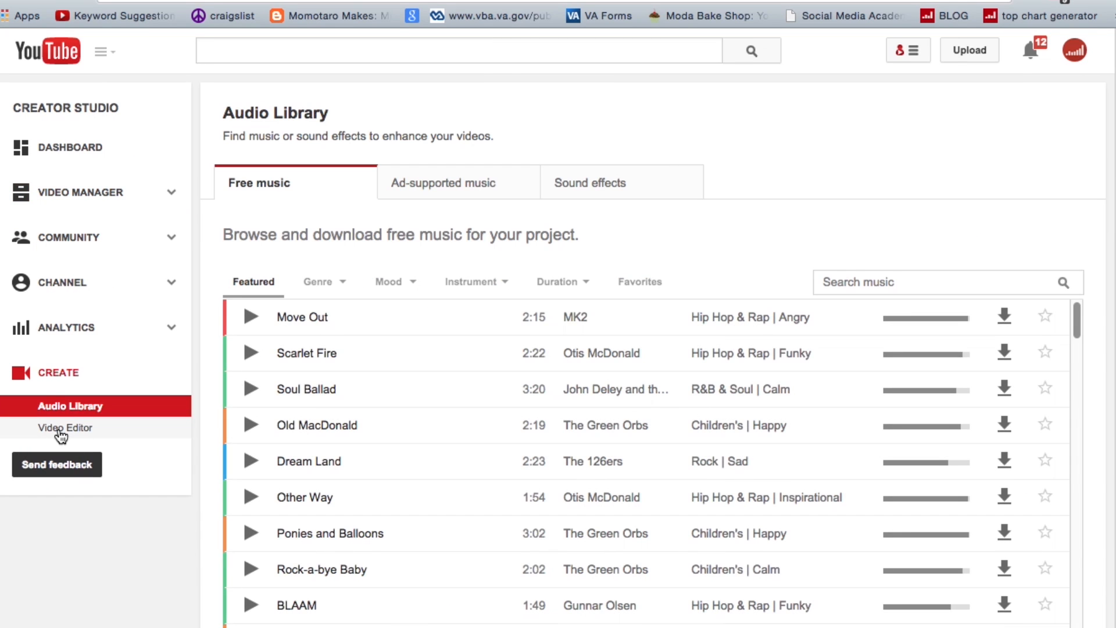
Leave the Audio Library and load the 'My Edited Video' project in the Video Editor.
{"action": "left_click", "coordinate": [65, 428]}
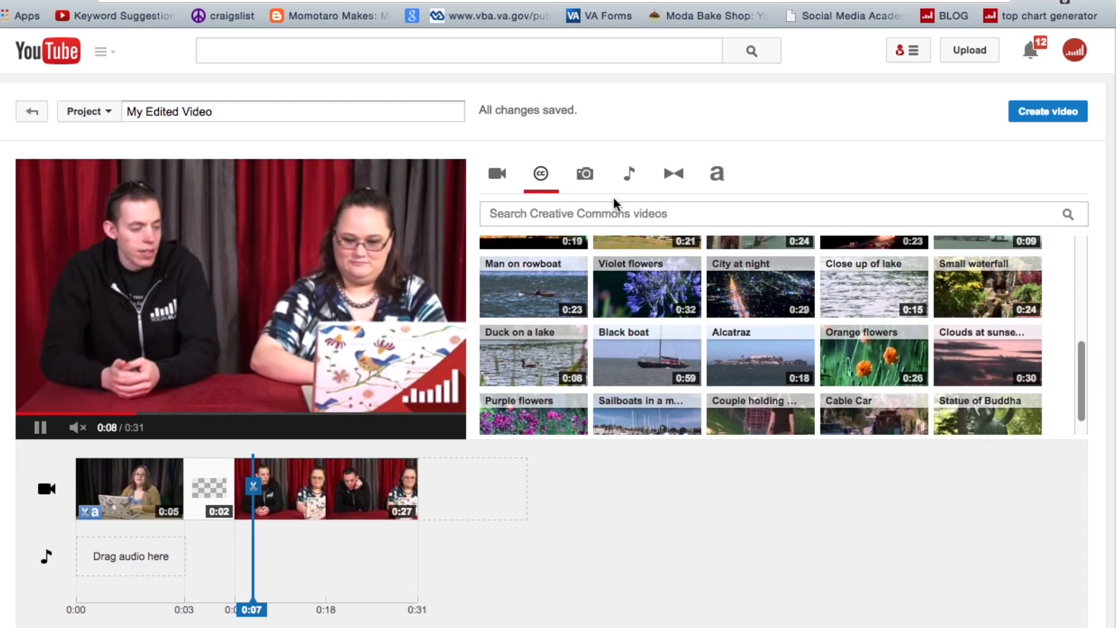
Drop the 'How to Edit Videos on YouTube' clip from My Videos onto the end of the timeline.
{"action": "left_click", "coordinate": [583, 173]}
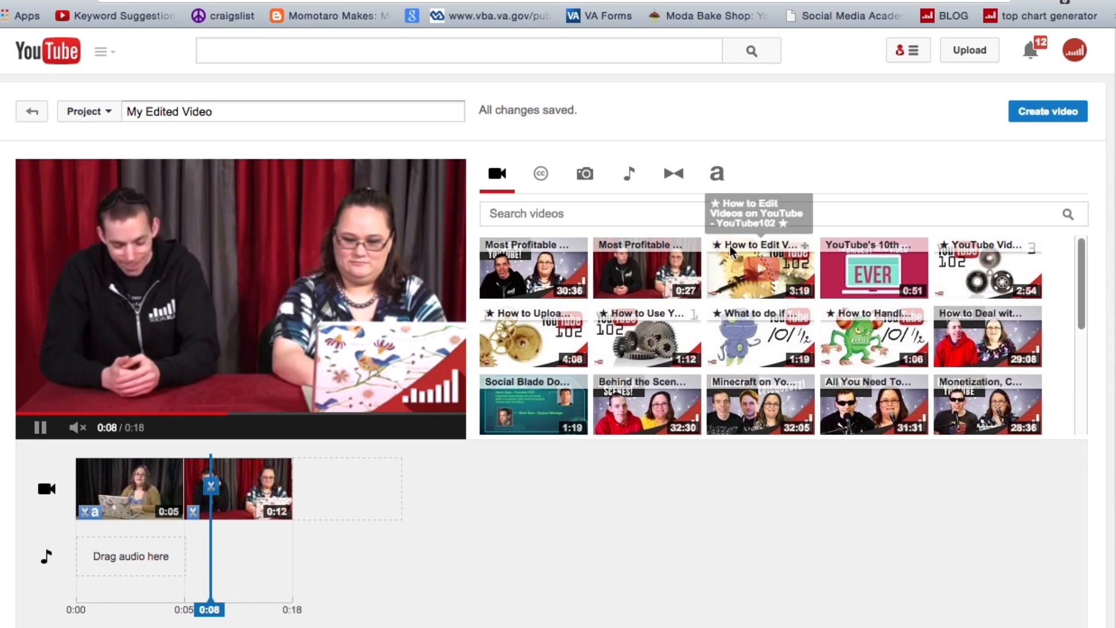
{"action": "left_click_drag", "start_coordinate": [756, 269], "coordinate": [347, 488]}
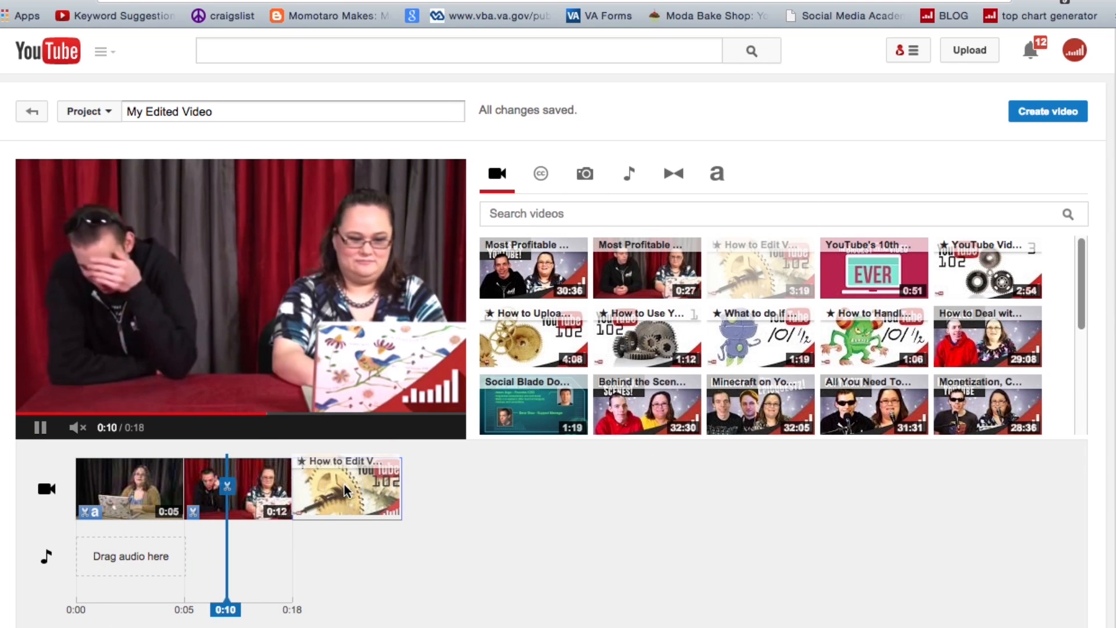
{"action": "left_click", "coordinate": [346, 488]}
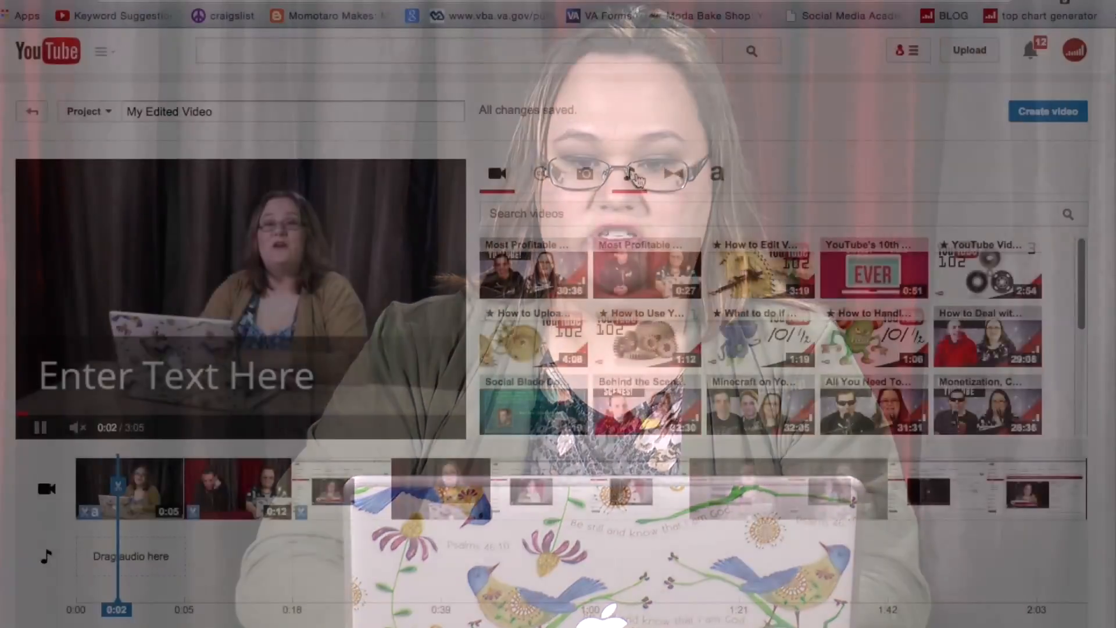
Add 'Show your Love' by Otis McDonald from the Audio list as the music track.
{"action": "left_click", "coordinate": [629, 175]}
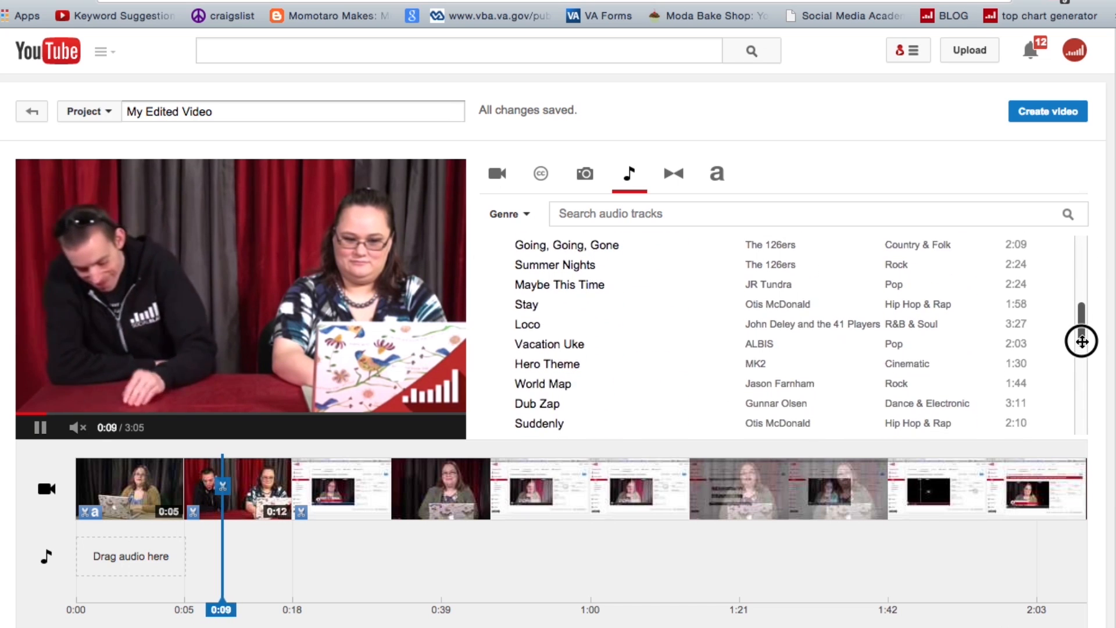
{"action": "scroll", "scroll_direction": "down", "scroll_amount": 3}
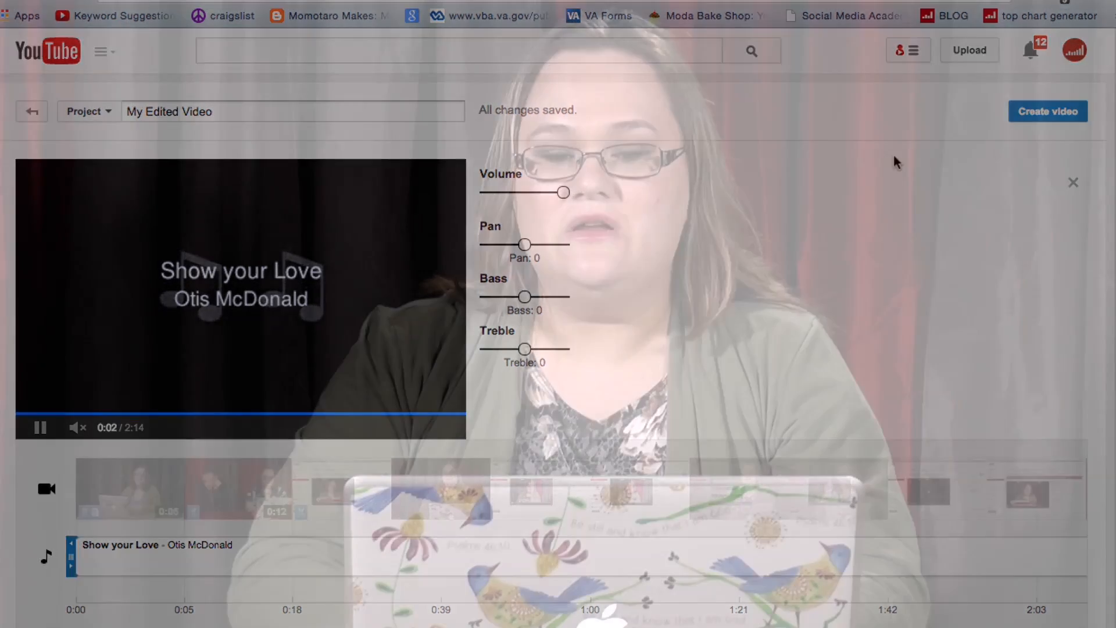
{"action": "left_click", "coordinate": [628, 173]}
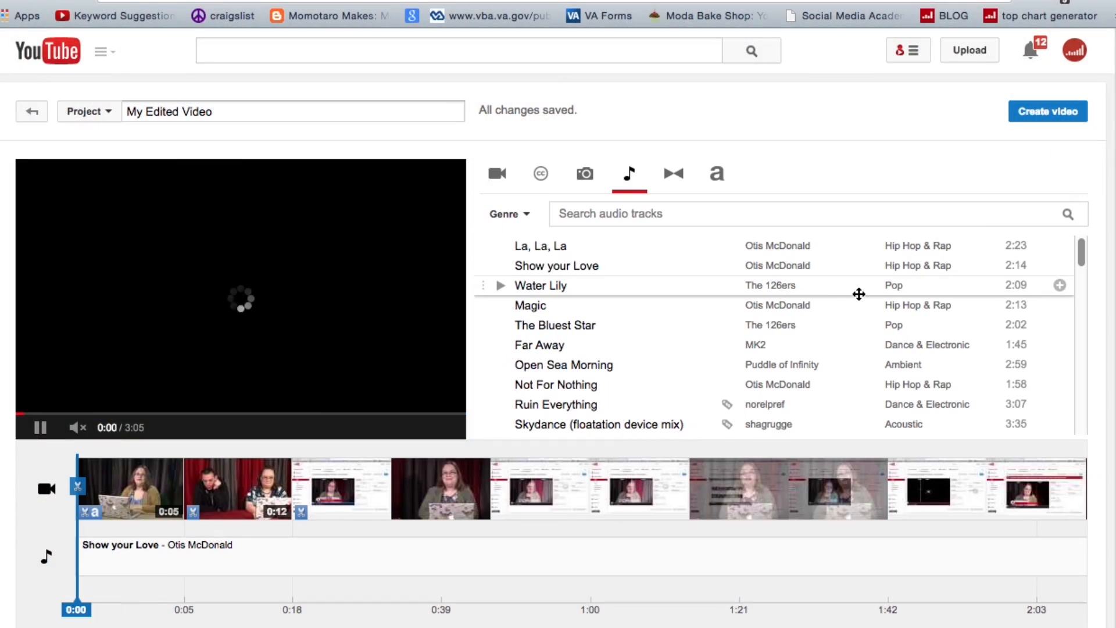
Place a Wipe transition between the first two clips, preview it, and stretch it to three seconds.
{"action": "left_click", "coordinate": [673, 172]}
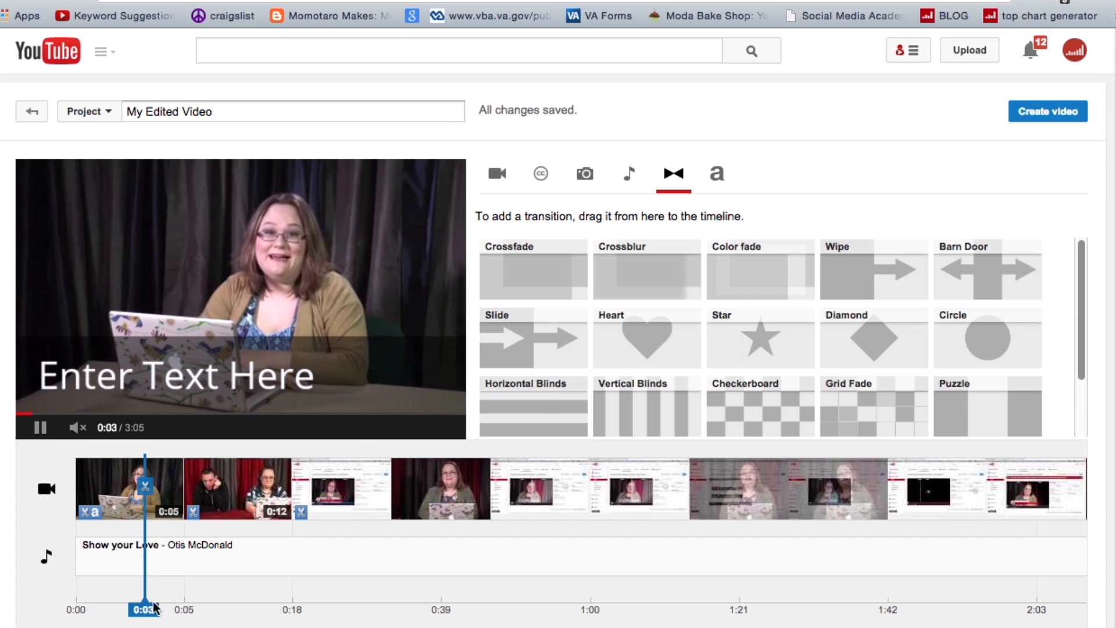
{"action": "left_click", "coordinate": [36, 427]}
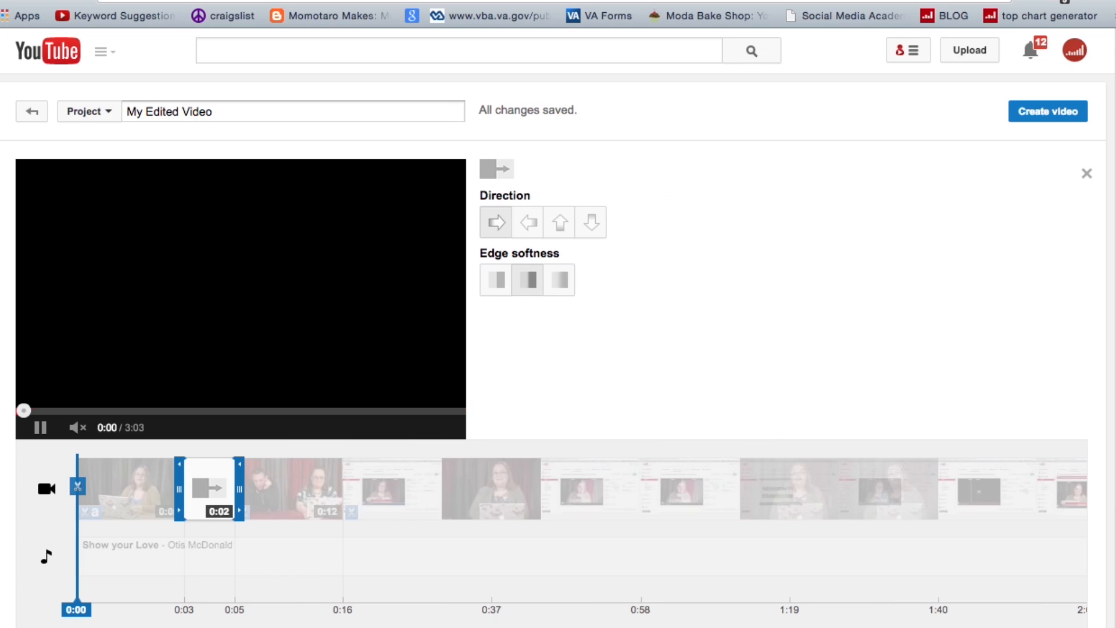
{"action": "left_click", "coordinate": [114, 491]}
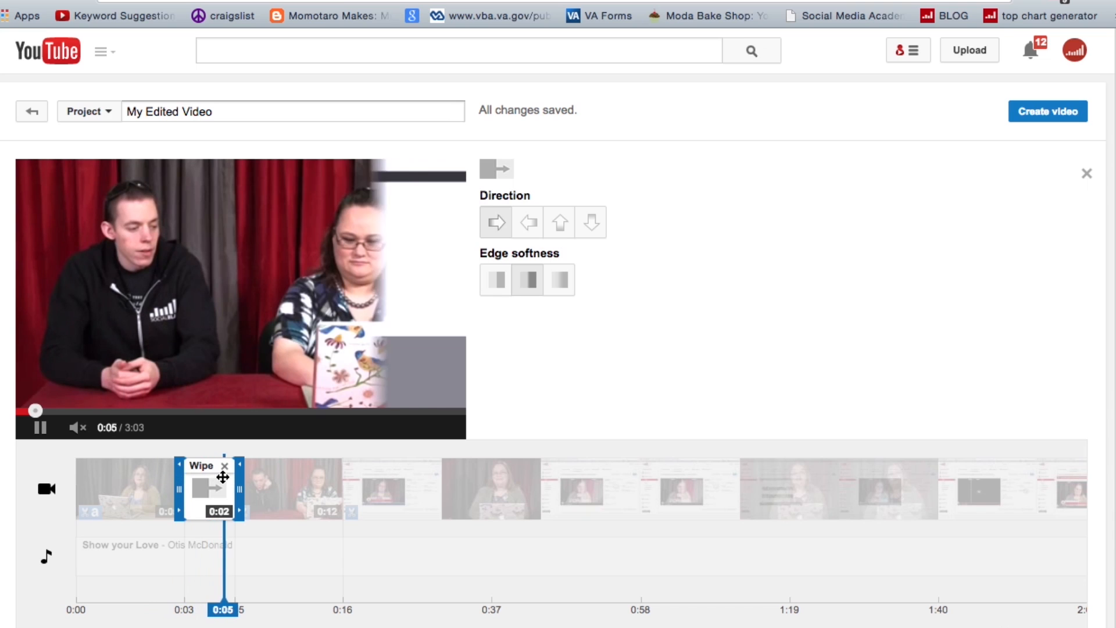
{"action": "left_click_drag", "start_coordinate": [238, 491], "coordinate": [260, 483]}
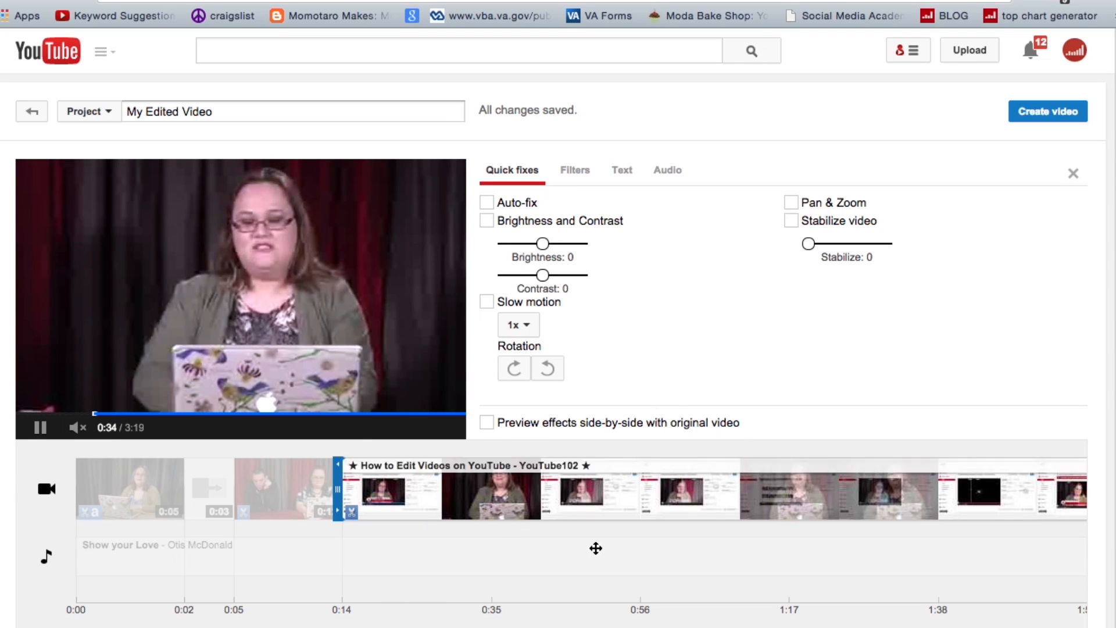
Show the Titles list of title styles and zoom the timeline in.
{"action": "left_click", "coordinate": [712, 173]}
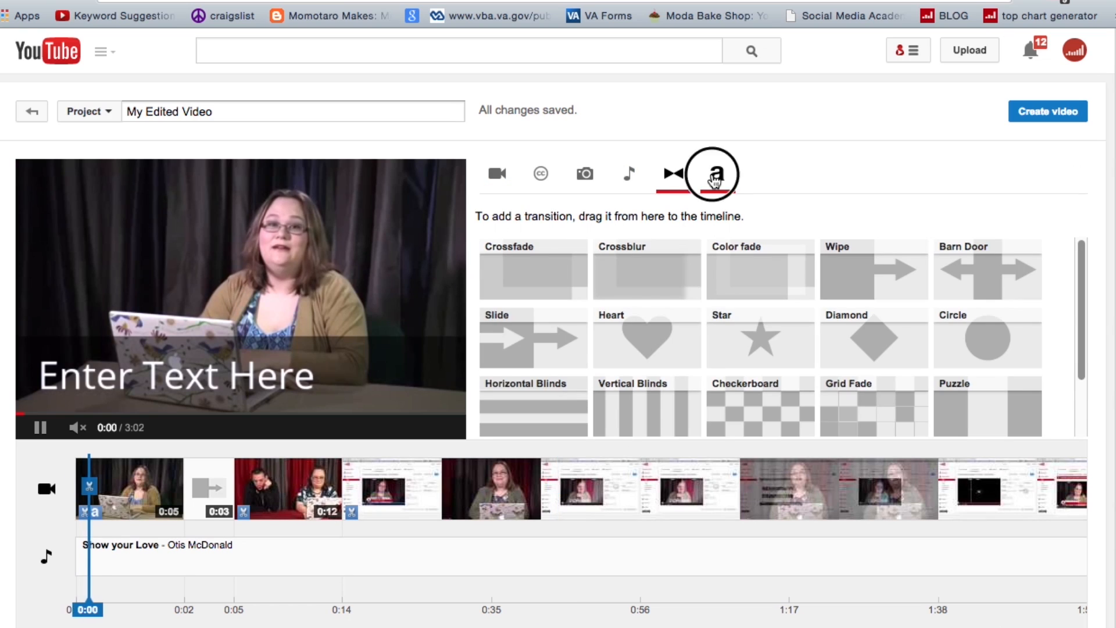
{"action": "left_click", "coordinate": [716, 174]}
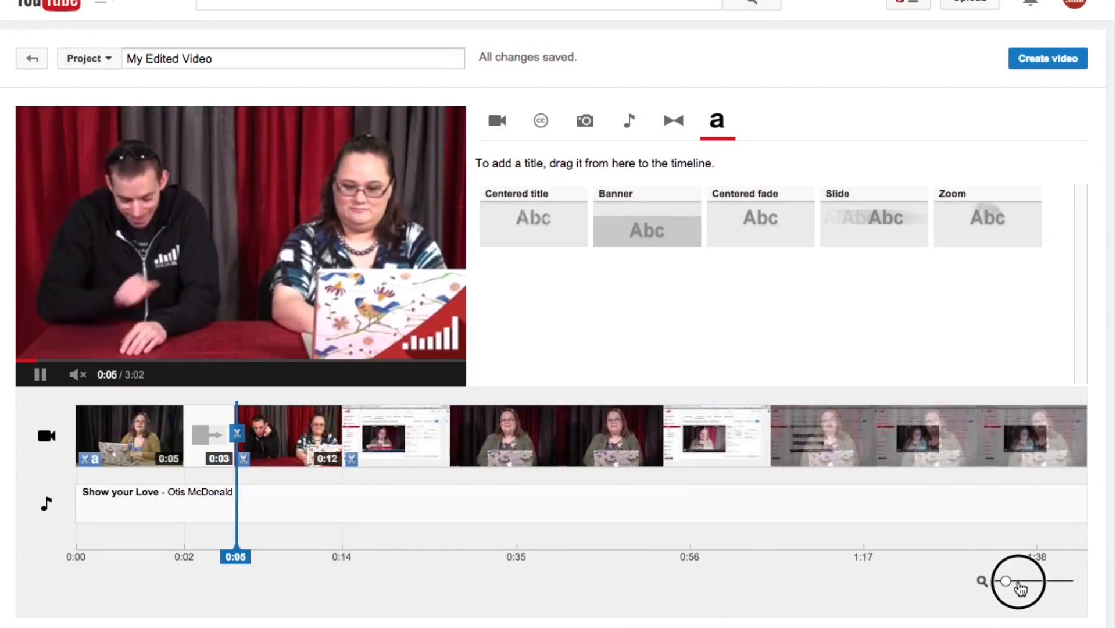
{"action": "left_click_drag", "start_coordinate": [1003, 580], "coordinate": [1071, 580]}
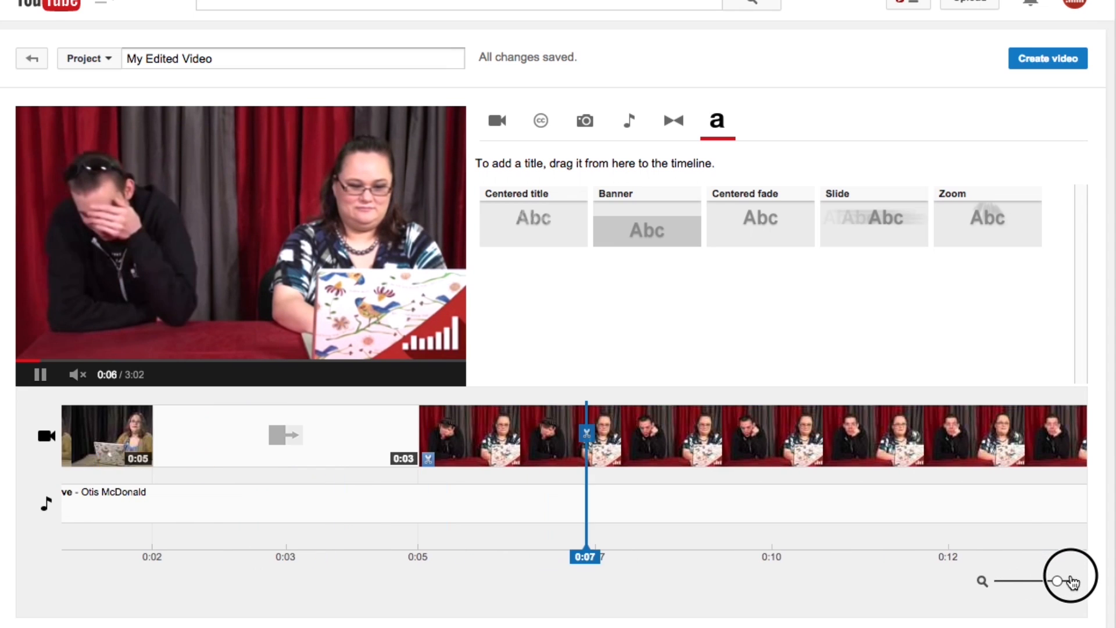